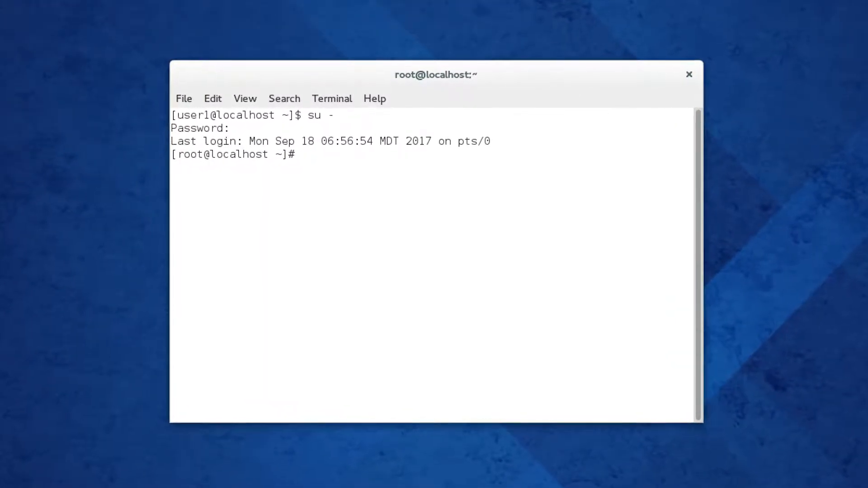
As root, yum-install perl, gcc and kernel-devel, confirming with y until Complete
text(y)
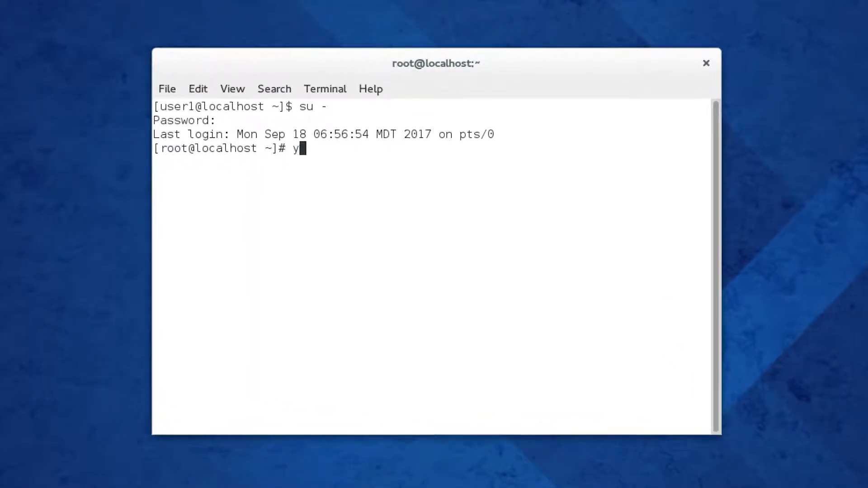
text(um install p)
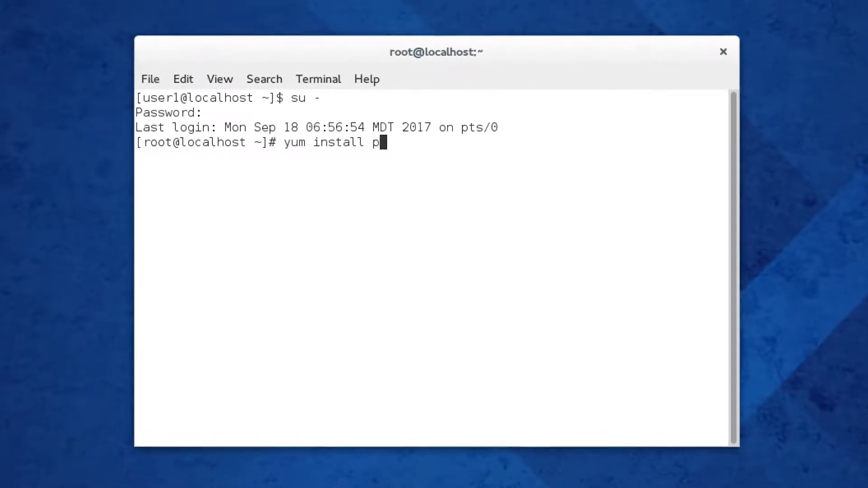
text(erl gcc kernel-)
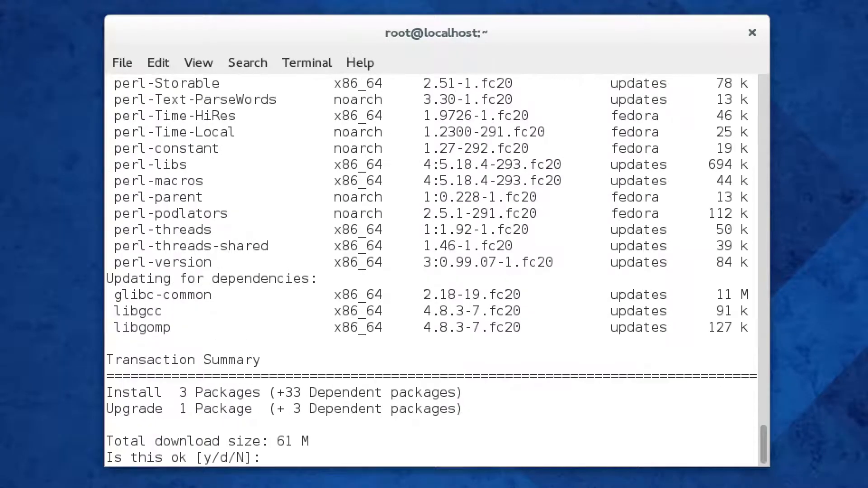
text(y)
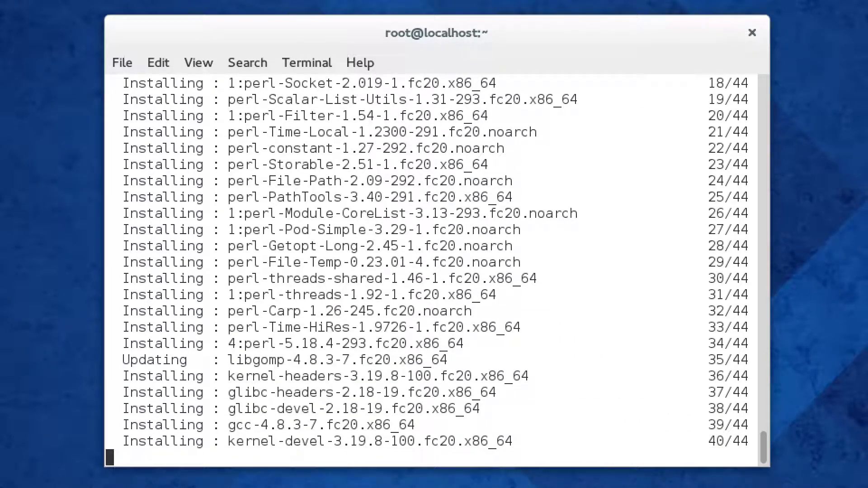
text(rpm -qa)
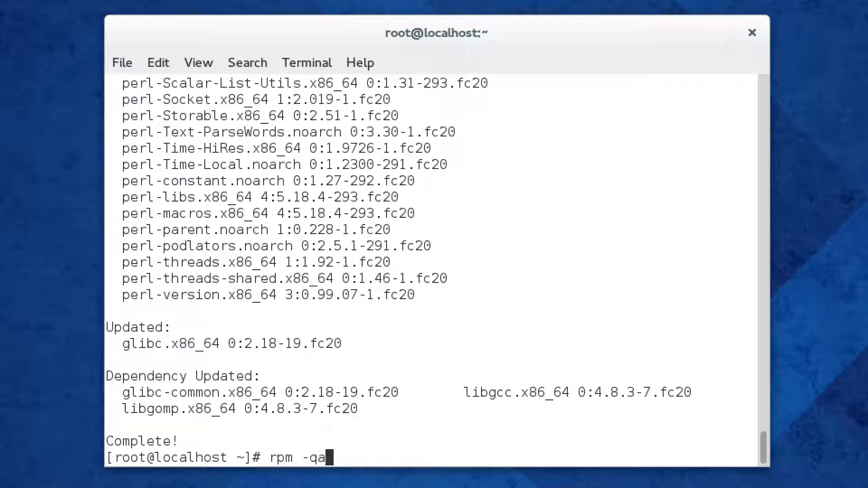
Check kernel packages, yum-install kernel 3.19.8 to match headers, then reboot with shutdown -r now
text(|grep kernel)
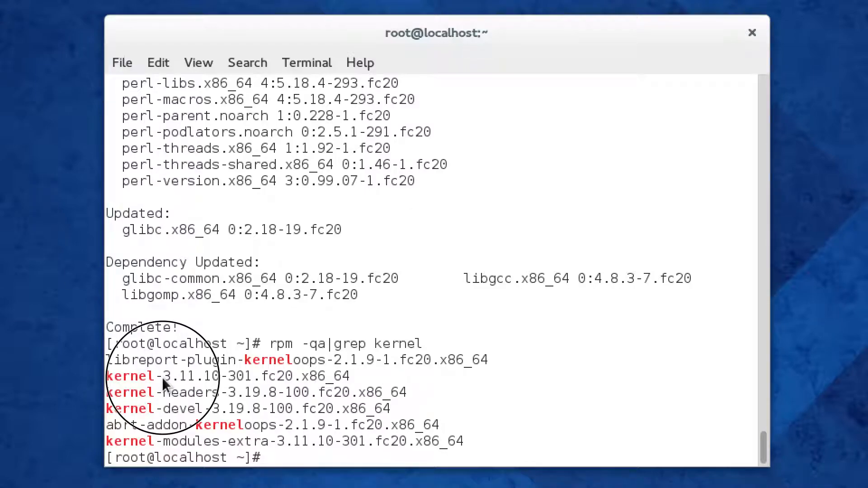
double_click(244, 392)
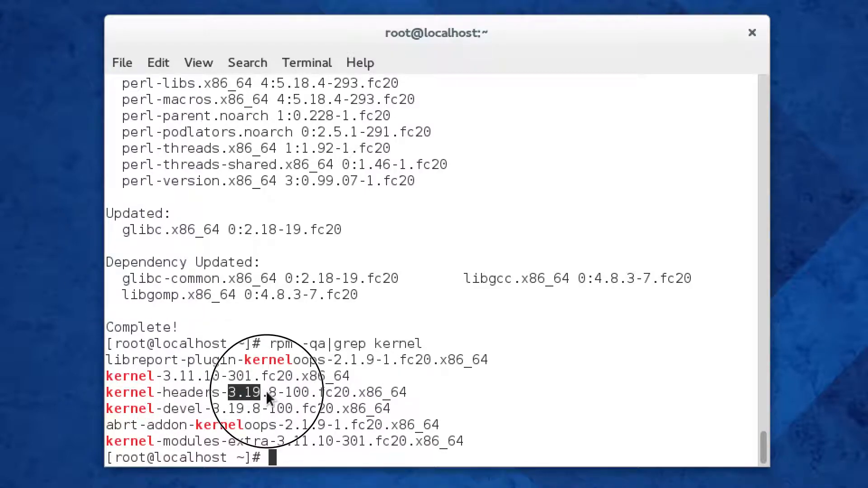
text(yu)
text(y)
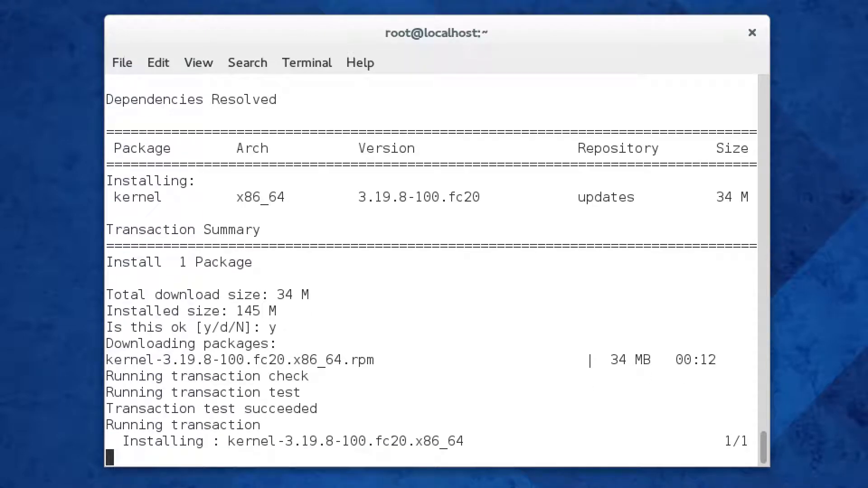
text(shutdown)
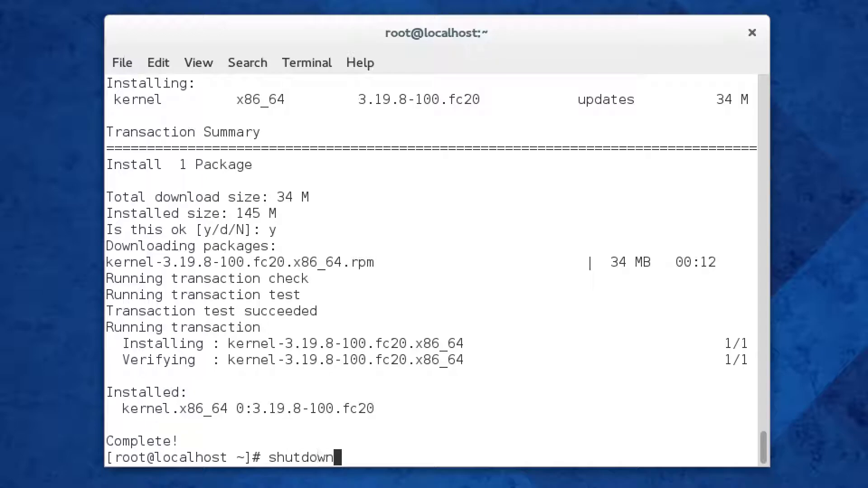
text(-r now)
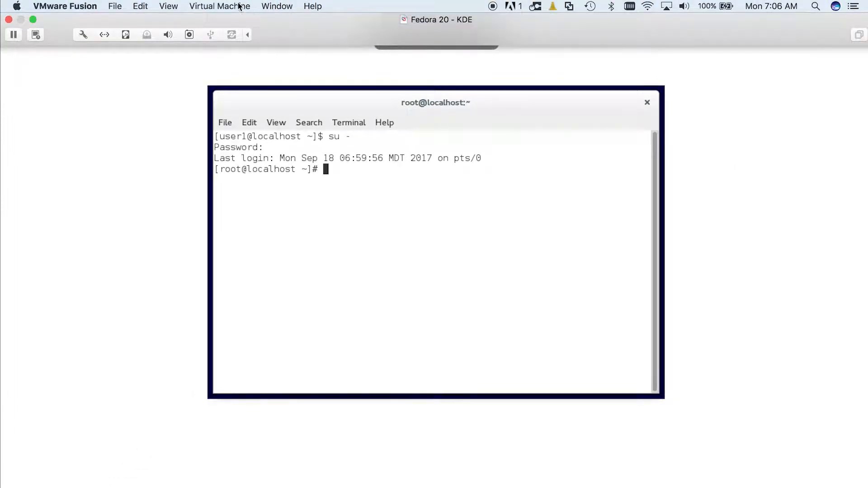
Choose Reinstall VMware Tools from the Virtual Machine menu and confirm Install
click(219, 6)
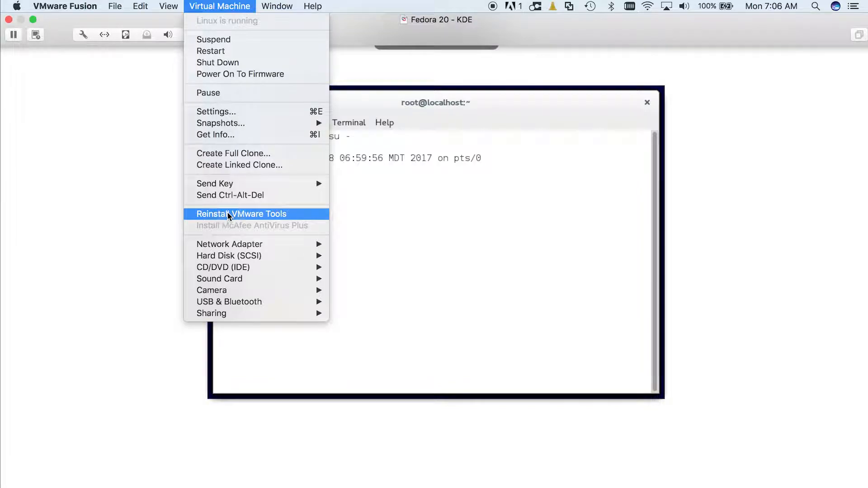
click(240, 214)
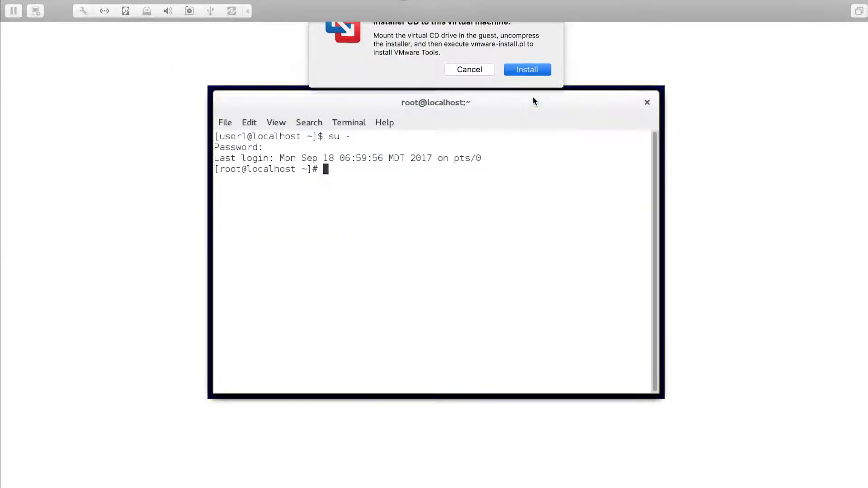
click(527, 69)
text(cd /run/media/)
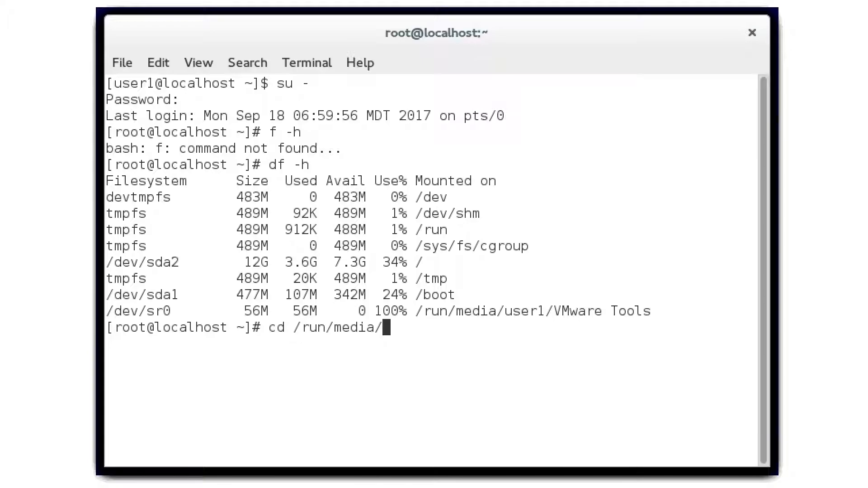
From /run/media/user1/VMware Tools, copy VMwareTools-10.1.6-5214329.tar.gz into /root
text(user1/Vmw)
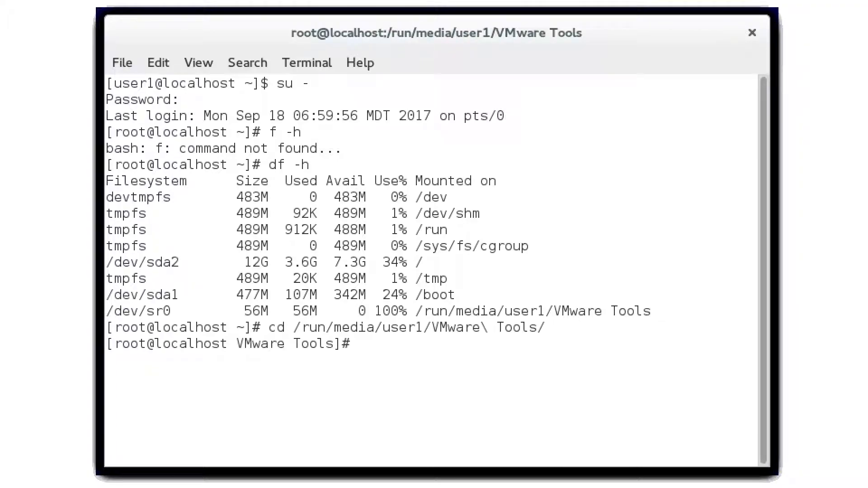
text(ls)
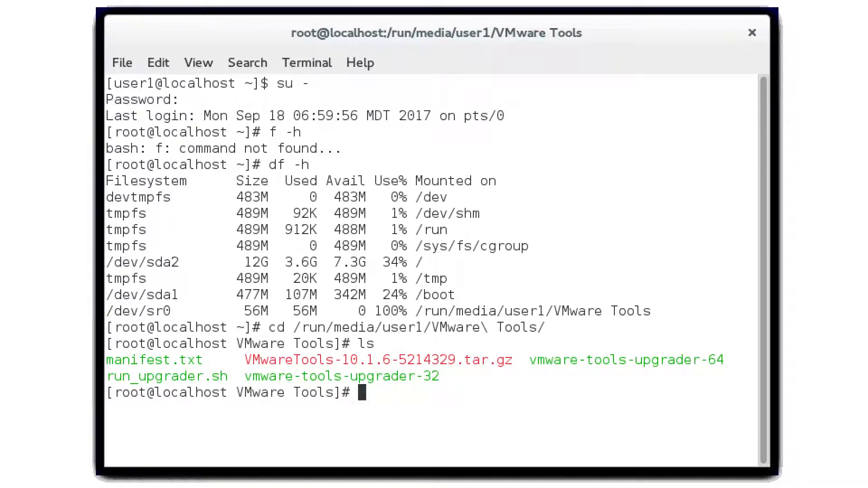
text(cp VMwareTools-10.1.6-5214329.tar.gz /root)
text(tar xvf VMwareTools-10.1.6-5214329.tar.gz)
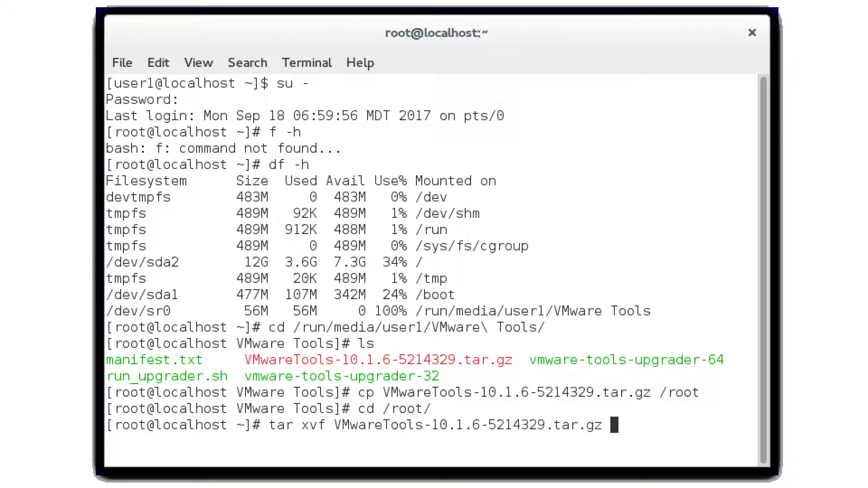
Extract the tarball and run vmware-install.pl from vmware-tools-distrib, accepting defaults
key(Return)
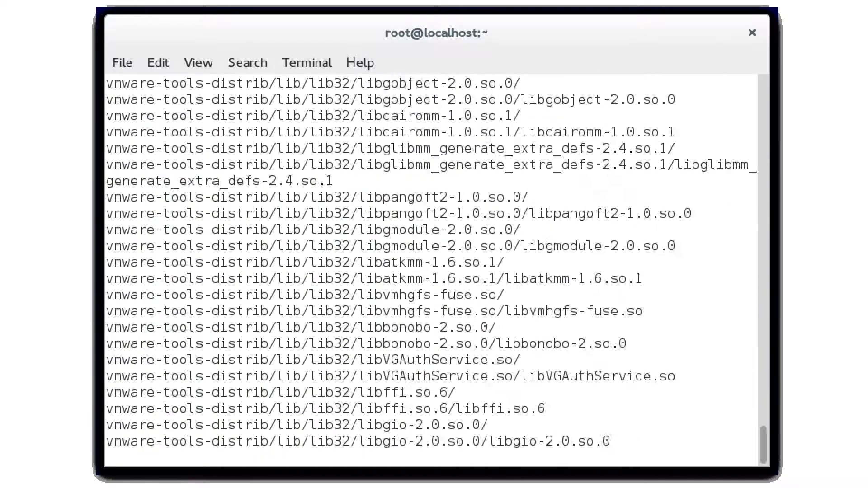
scroll(down, 3)
text(./vmware-install.pl)
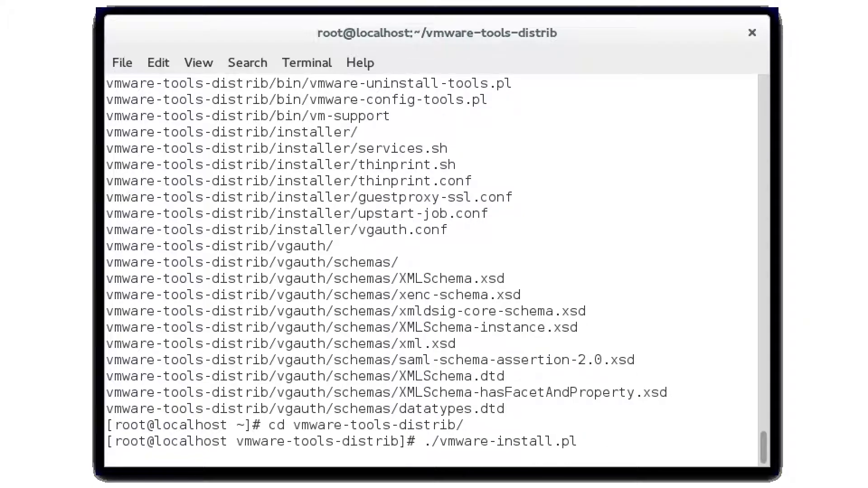
key(Return)
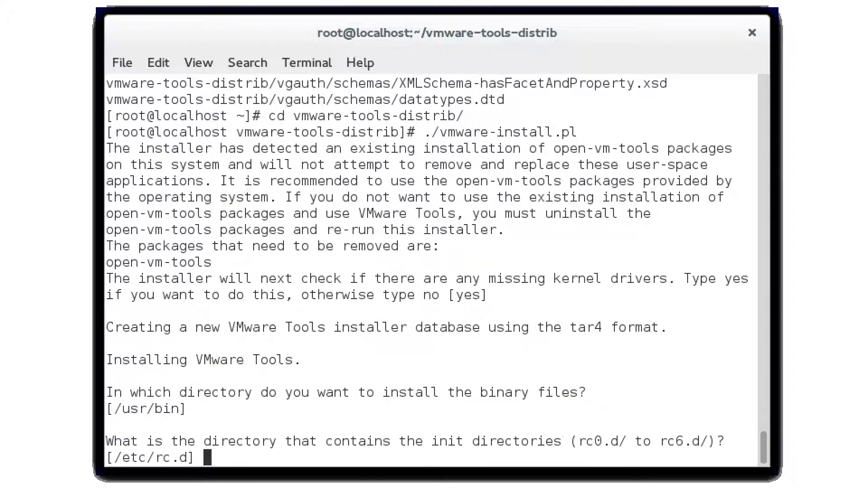
key(Return)
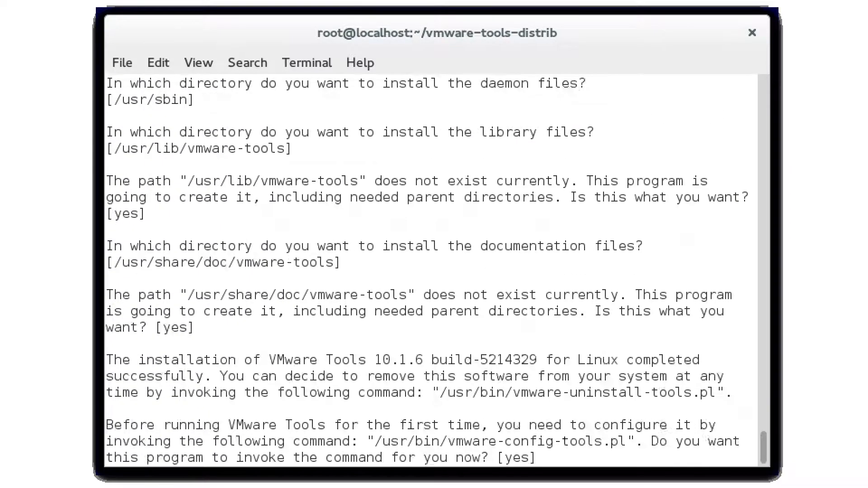